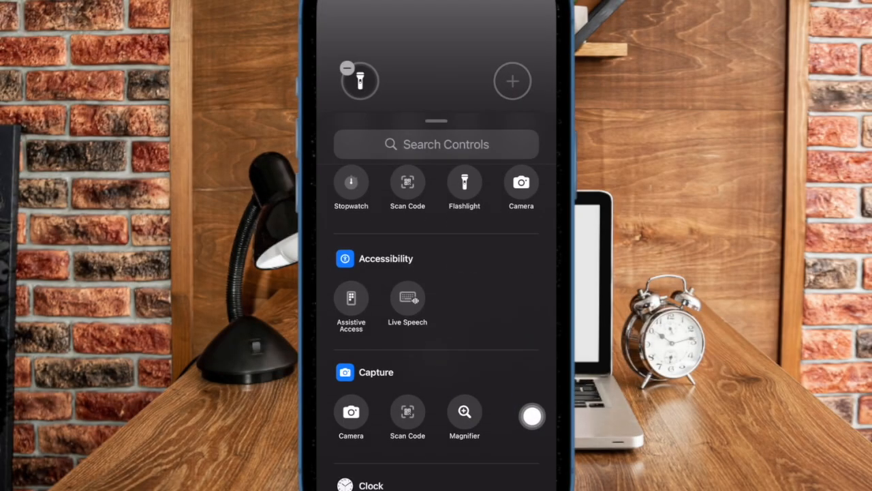
Step: Scroll through the Controls gallery, exit it, and choose Customize on the current lock screen
scroll("down", 3)
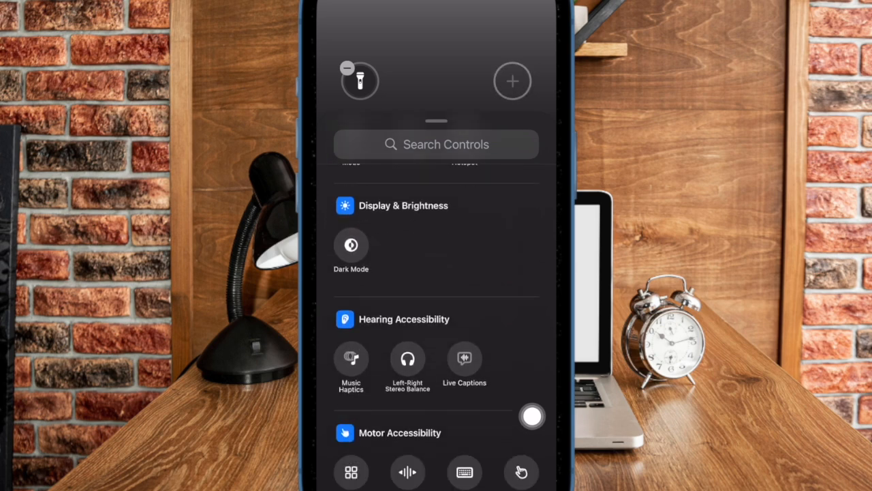
scroll("down", 3)
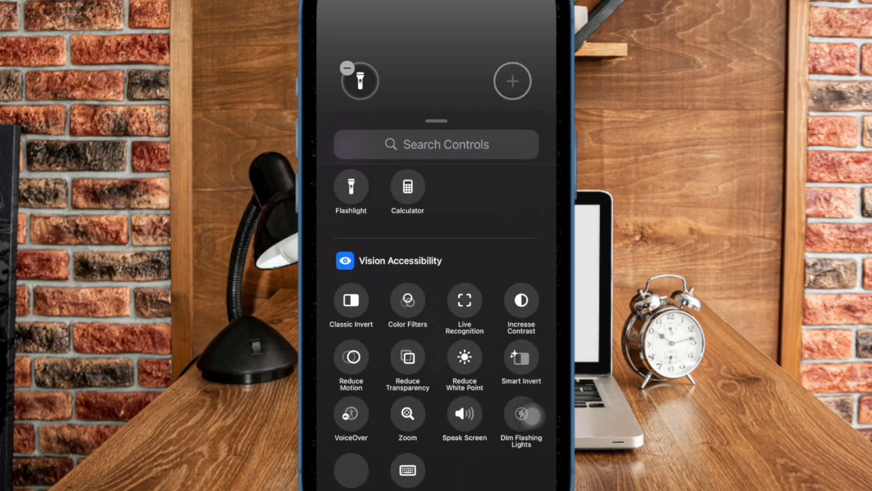
scroll("down", 3)
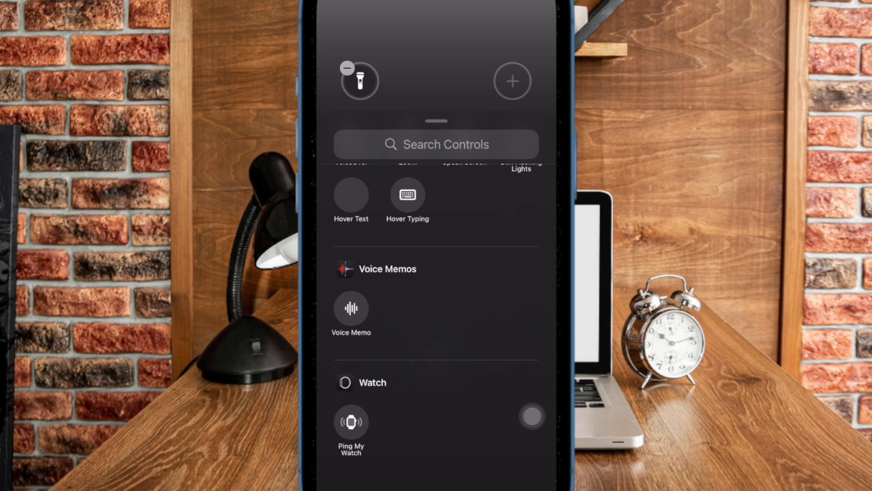
scroll("down", 3)
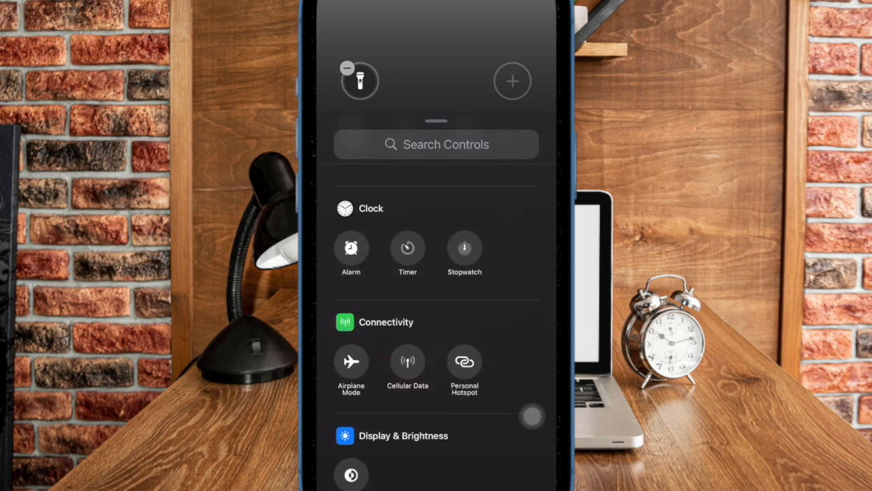
scroll("down", 3)
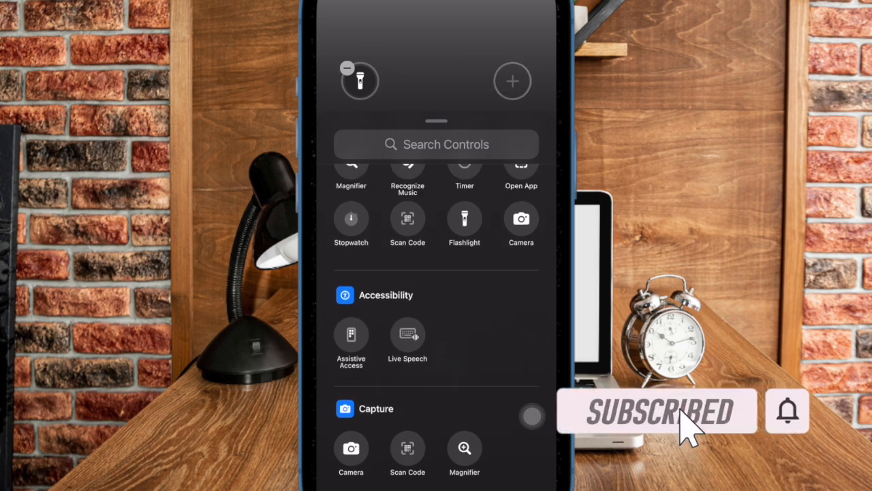
scroll("down", 3)
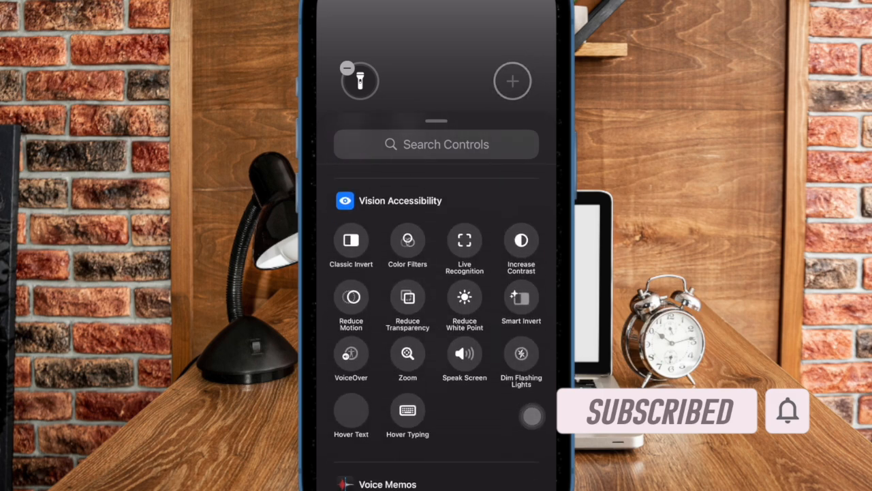
scroll("down", 3)
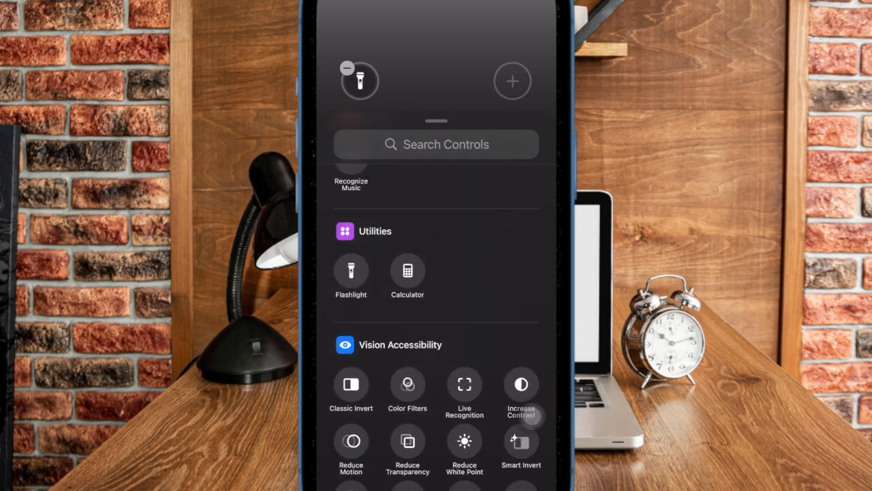
scroll("down", 3)
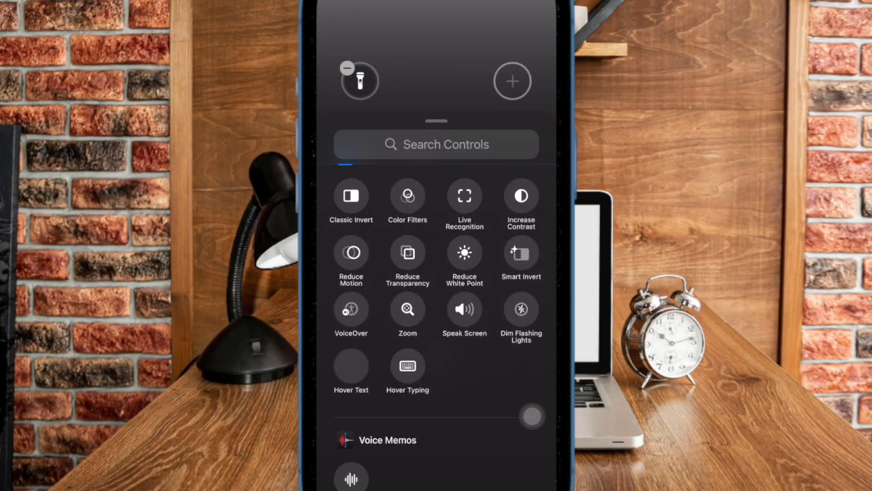
scroll("down", 3)
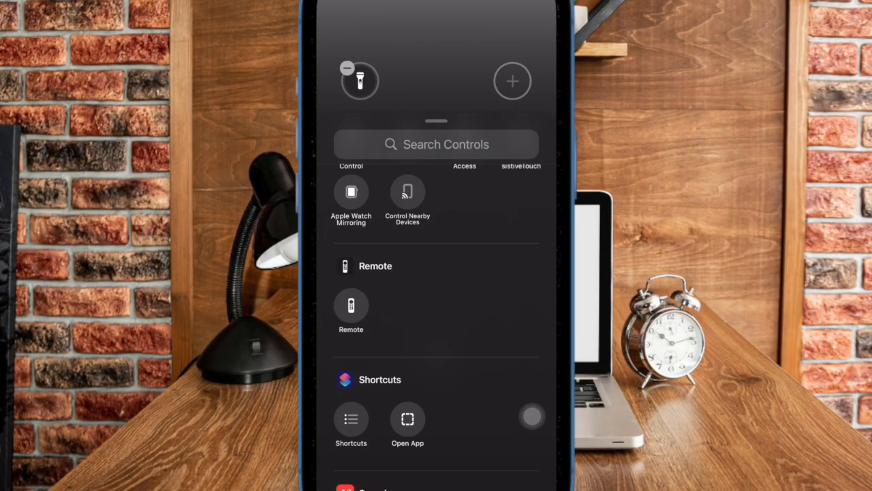
scroll("down", 3)
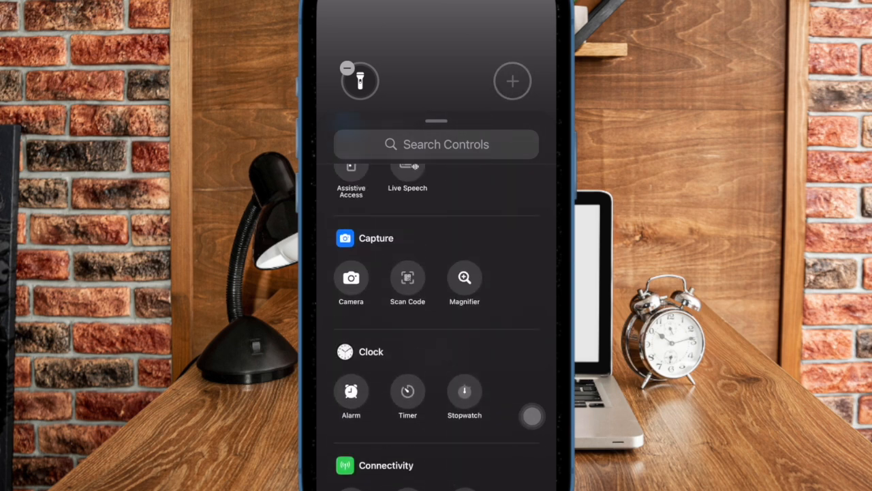
scroll("down", 3)
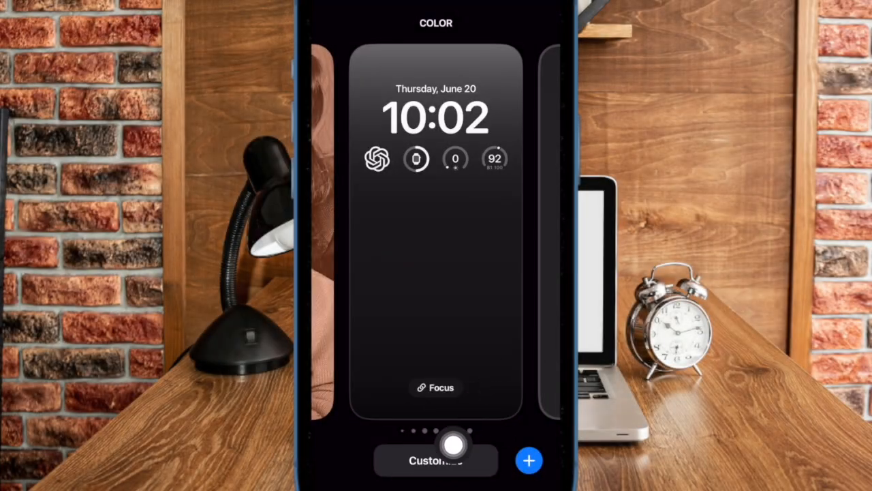
left_click(436, 461)
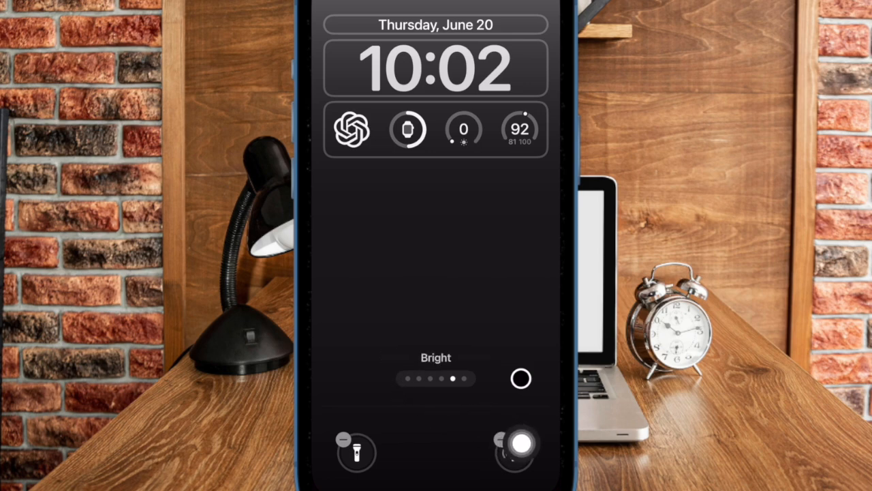
Step: Select the right Quick Action slot to reopen the Controls gallery for it
left_click_drag(521, 447, 480, 456)
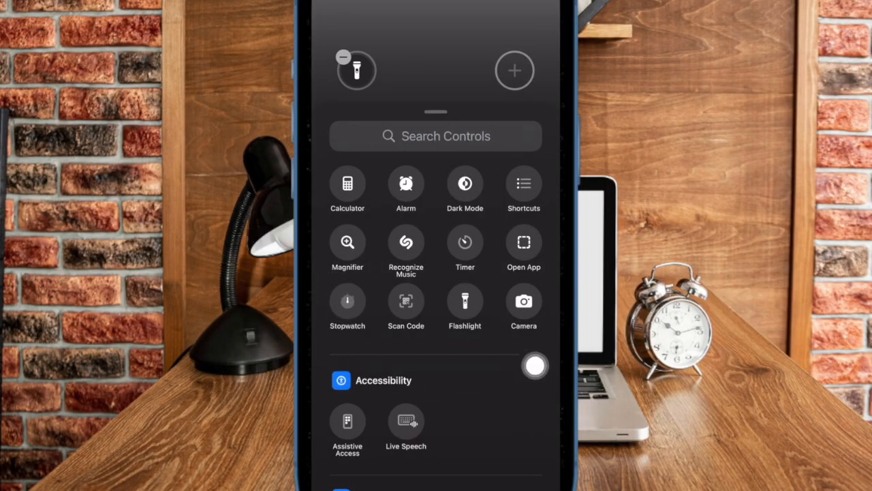
scroll("down", 3)
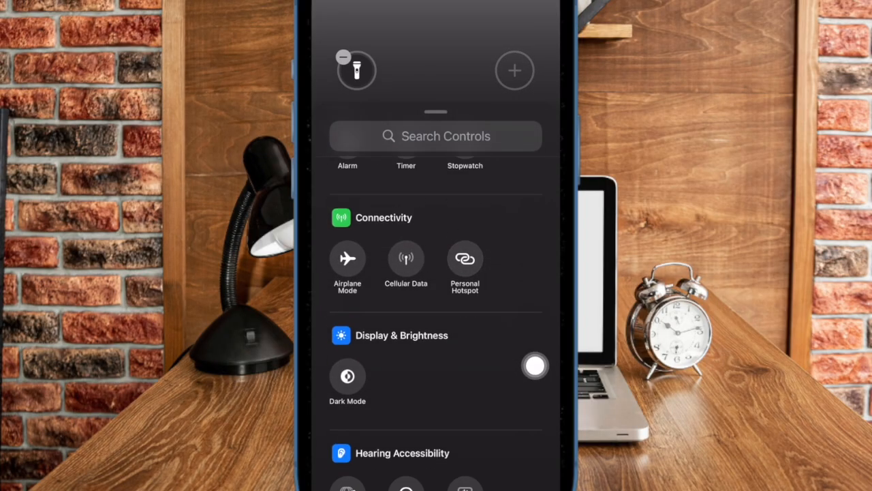
scroll("down", 3)
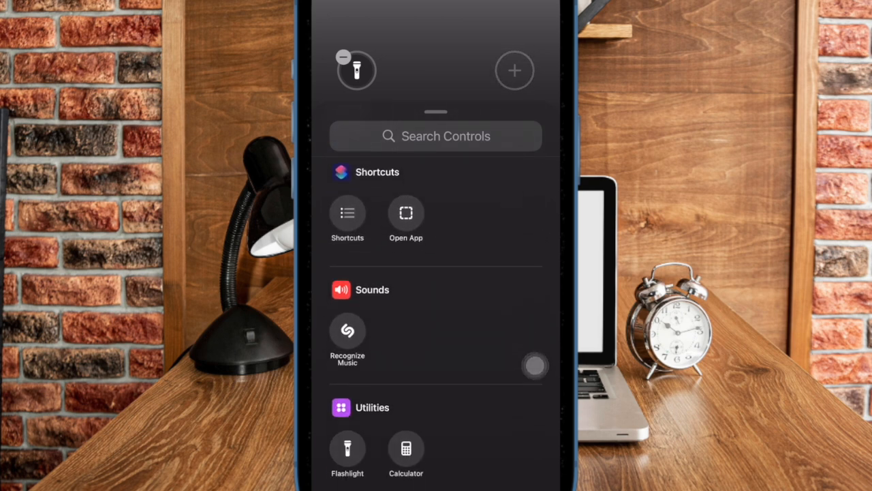
scroll("down", 3)
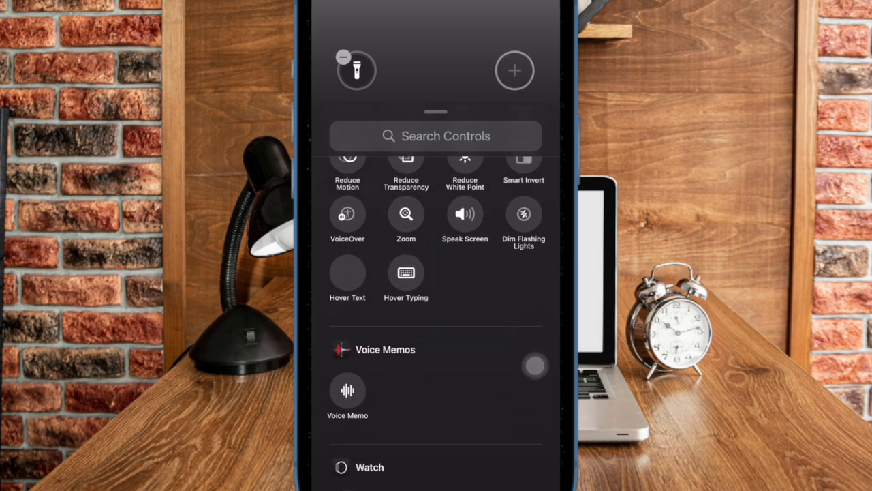
scroll("down", 3)
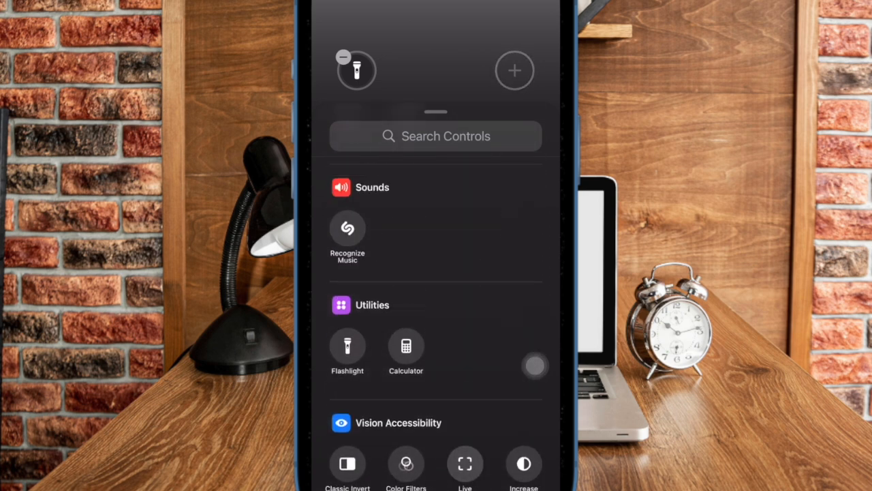
scroll("down", 3)
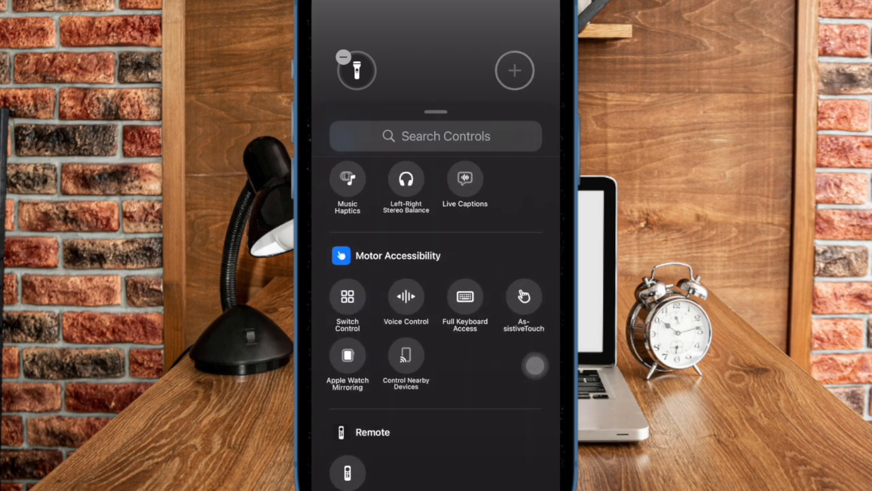